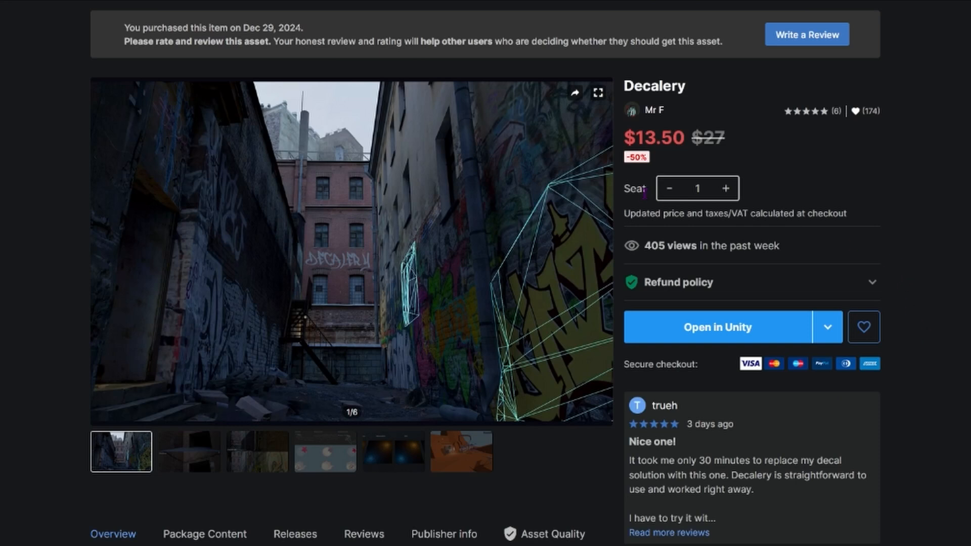
mouse_move(659, 188)
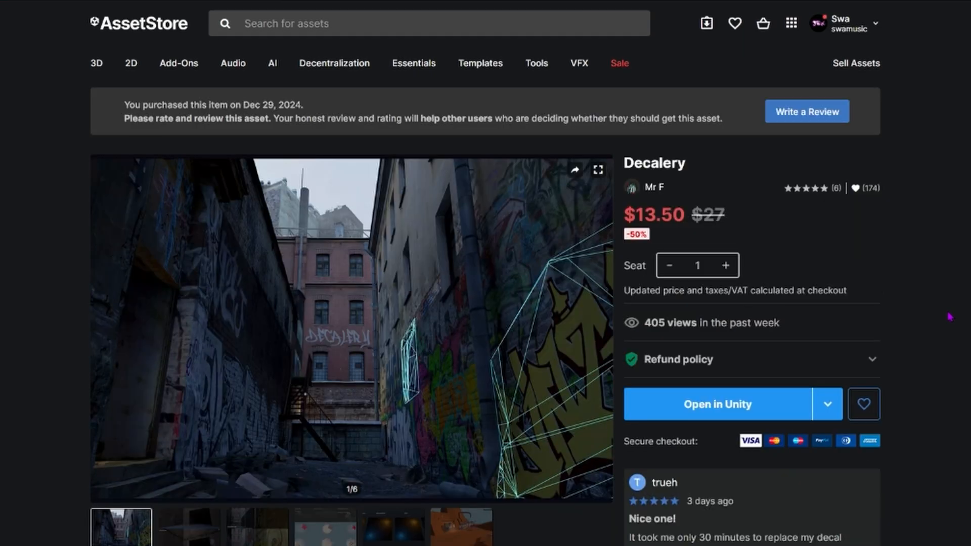
Step: Page the Decalery gallery to image 3/6, the graffiti alley decals off/on comparison
scroll(down, 3)
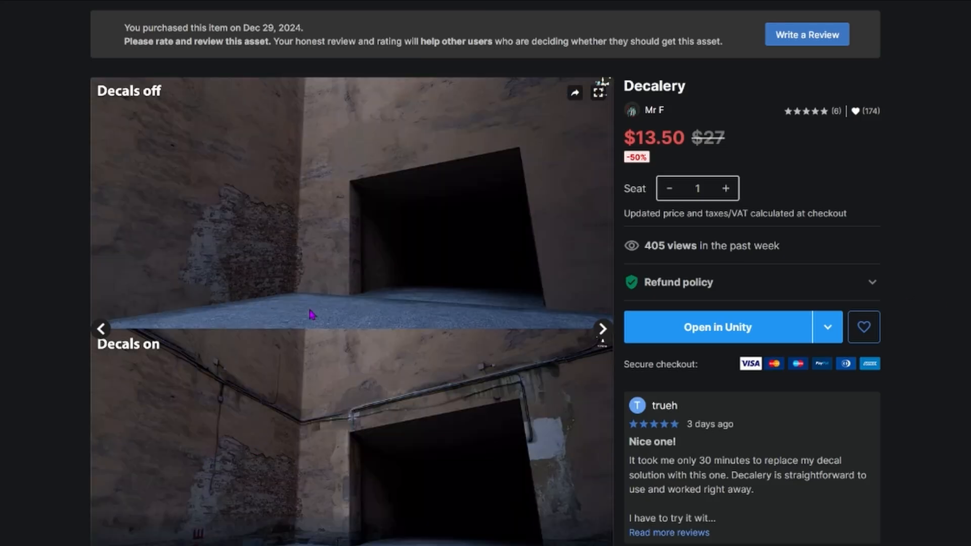
mouse_move(248, 459)
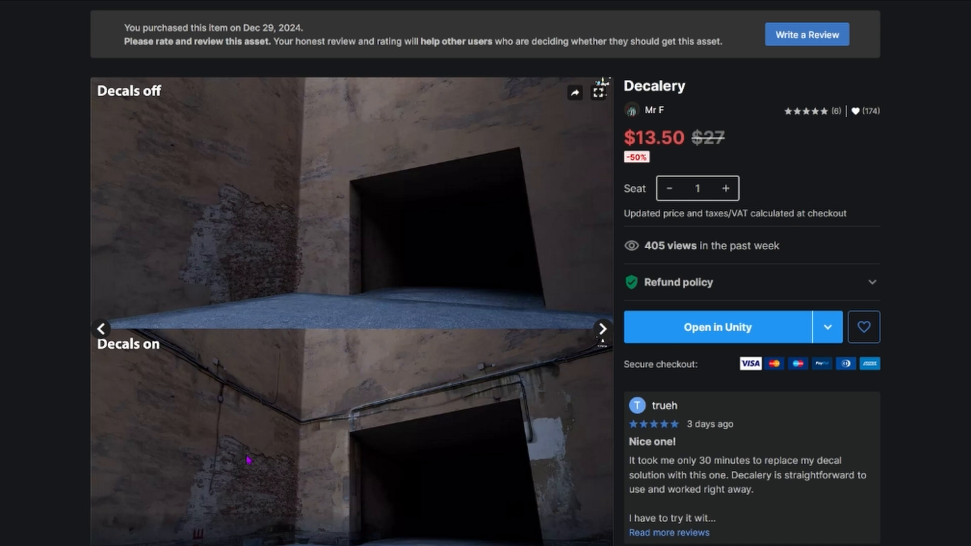
mouse_move(238, 392)
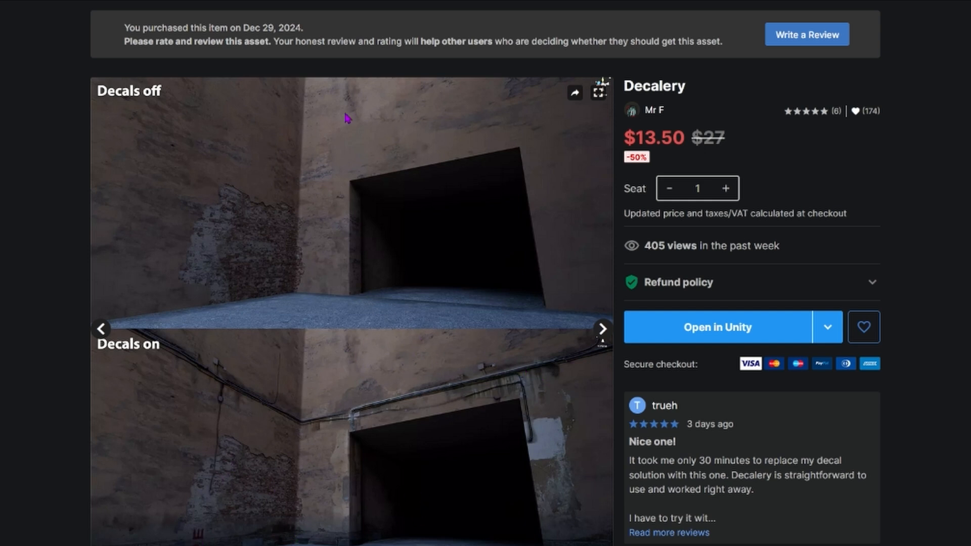
scroll(down, 3)
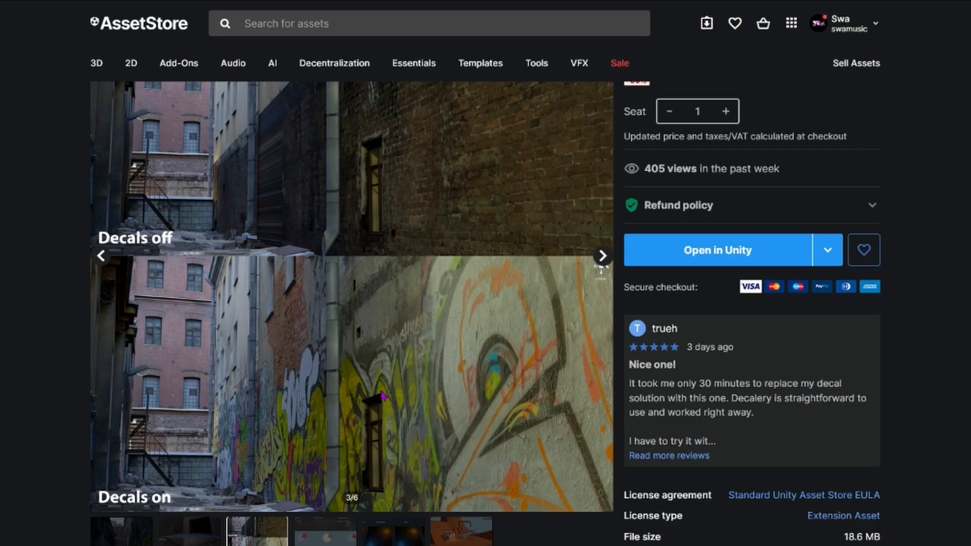
mouse_move(492, 441)
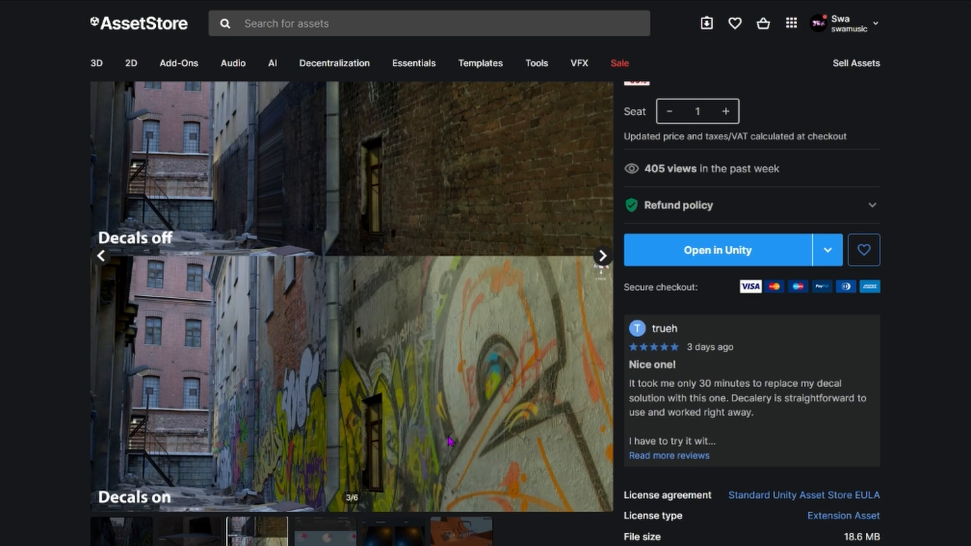
Step: Advance the carousel to image 4/6 showing source, receiver and final decal meshes
click(600, 255)
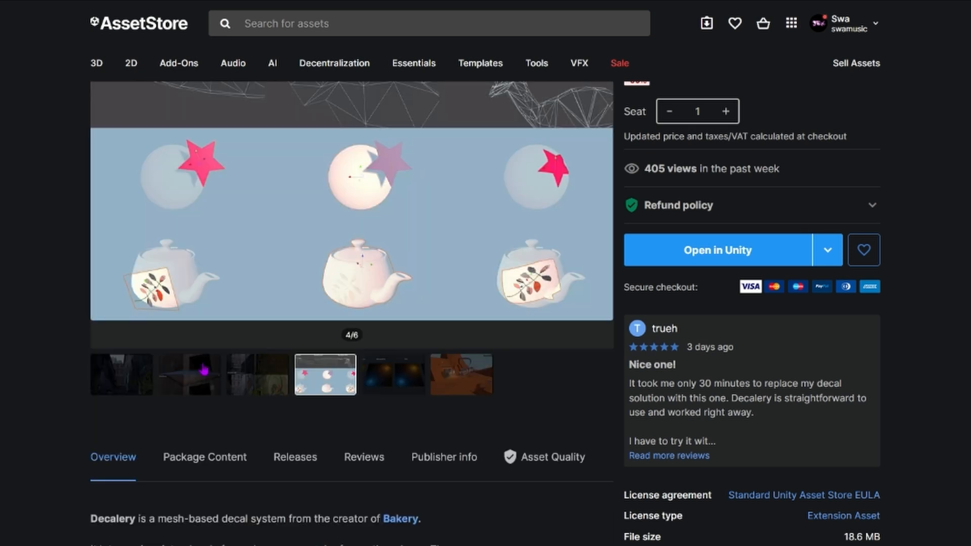
mouse_move(167, 317)
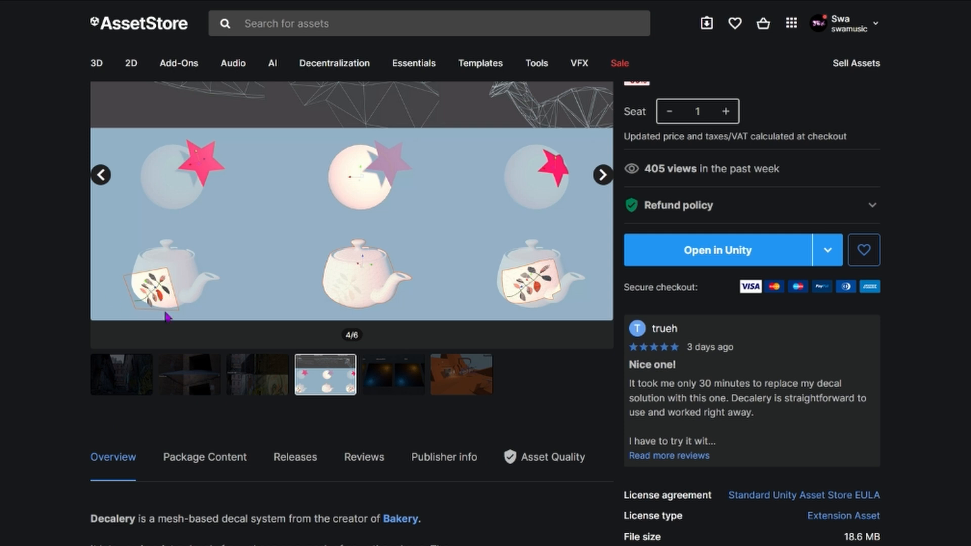
mouse_move(275, 296)
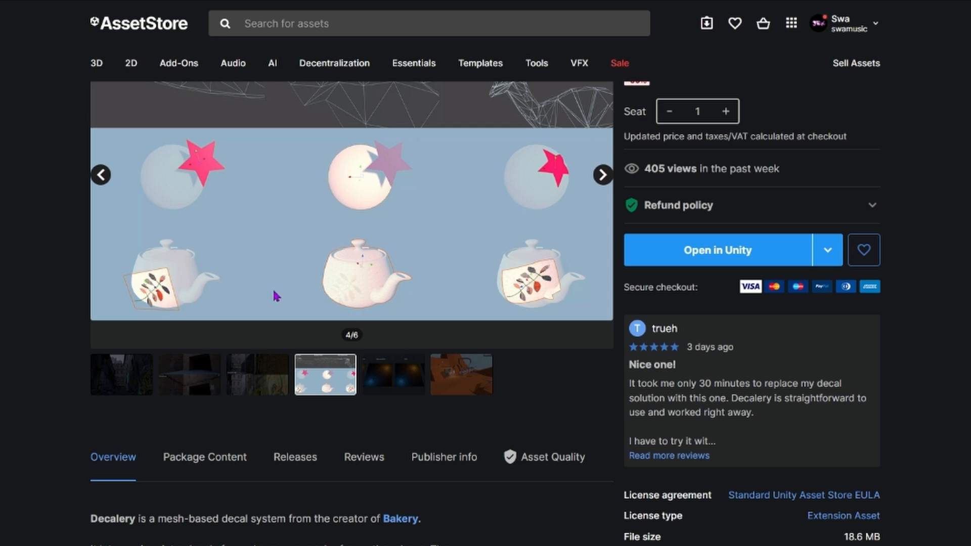
mouse_move(532, 293)
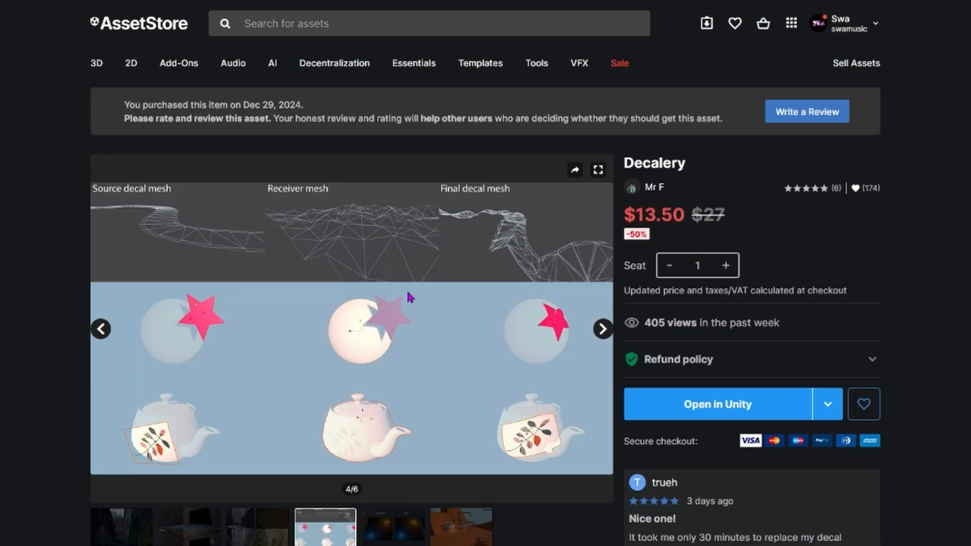
mouse_move(622, 296)
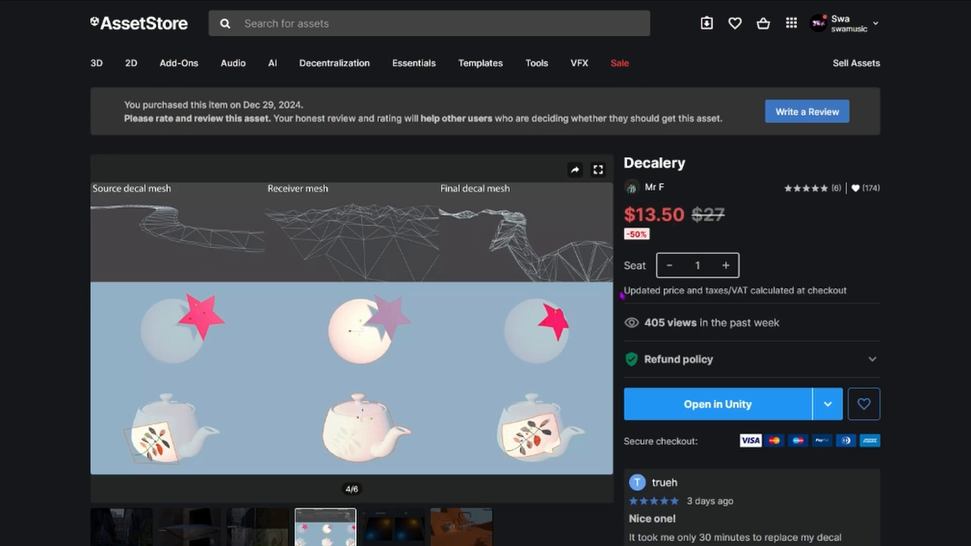
mouse_move(563, 446)
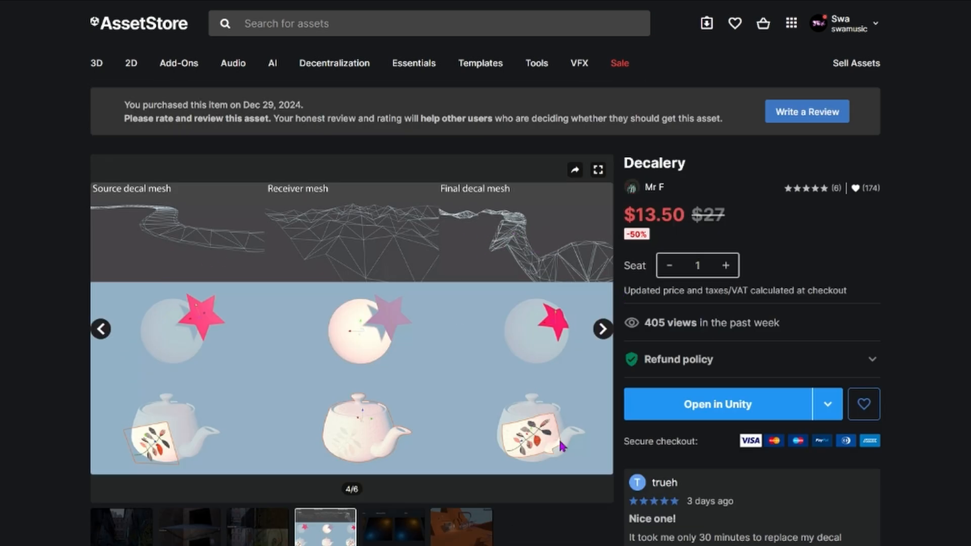
mouse_move(482, 356)
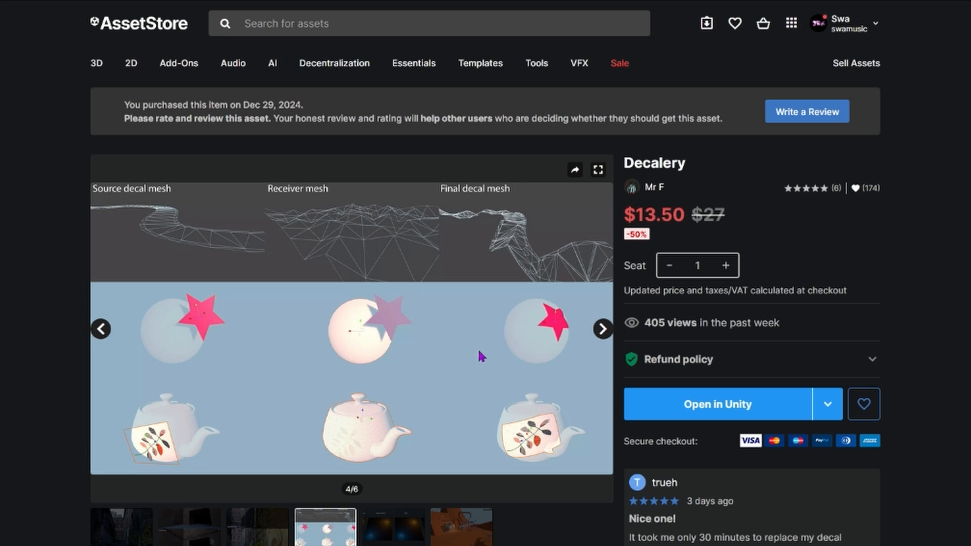
scroll(down, 3)
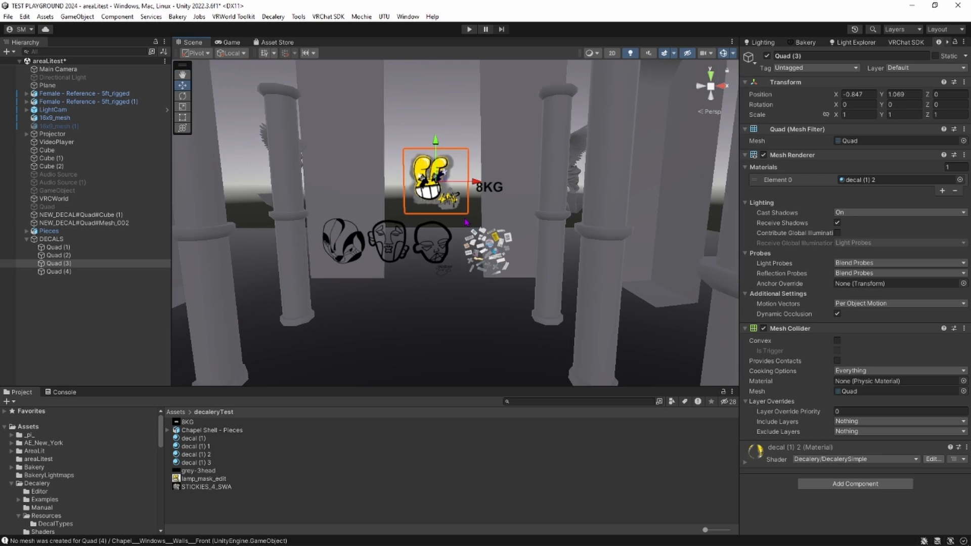
Step: Select Quad (1) through Quad (4) together in the Hierarchy
click(52, 238)
text(decal)
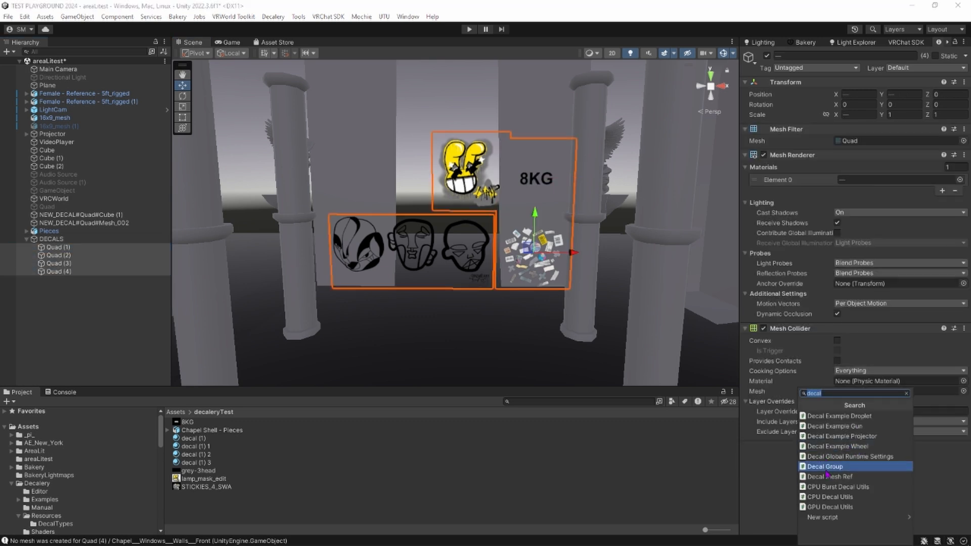
Step: Attach Decal Group to the four quads, then select Quad (3) alone
click(825, 467)
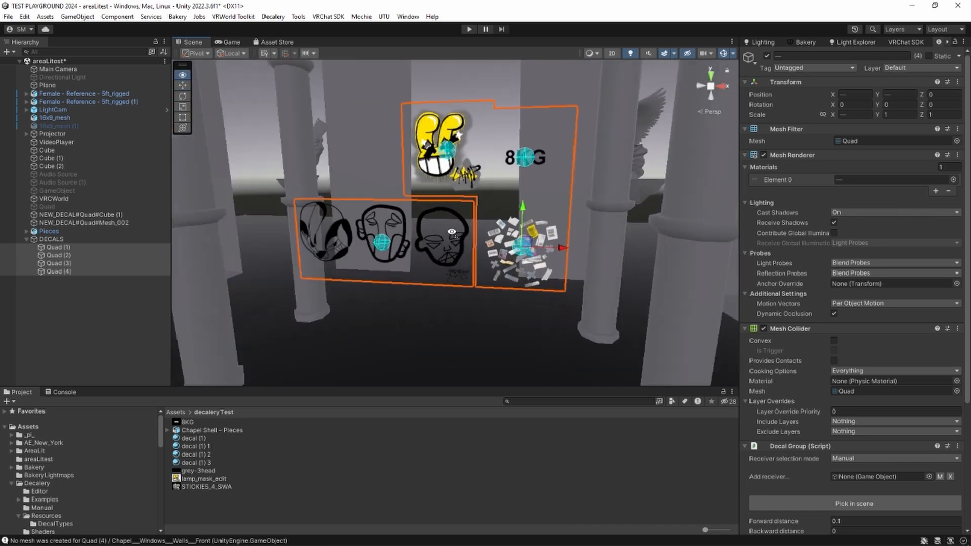
click(57, 263)
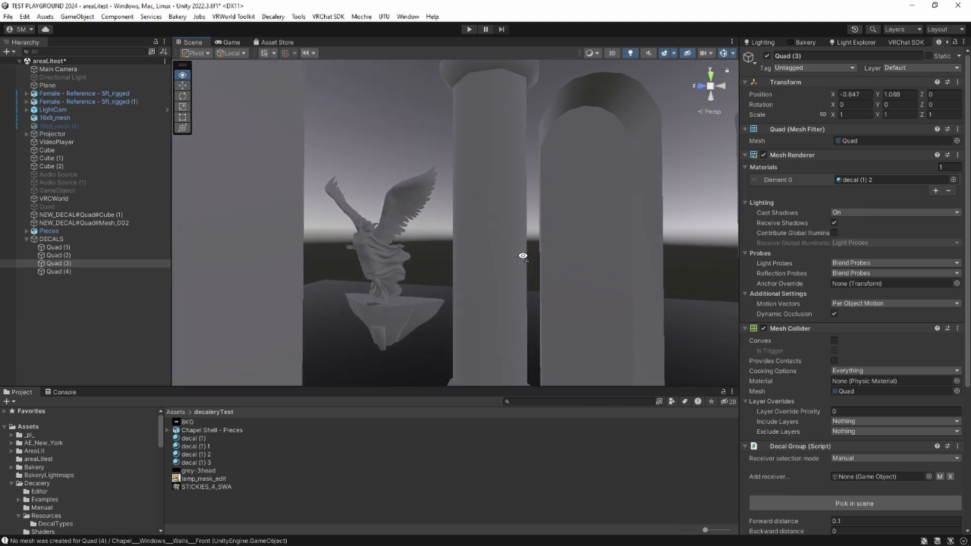
Step: Orbit the Scene view around the pillars to place the faces decal
drag(522, 255, 457, 278)
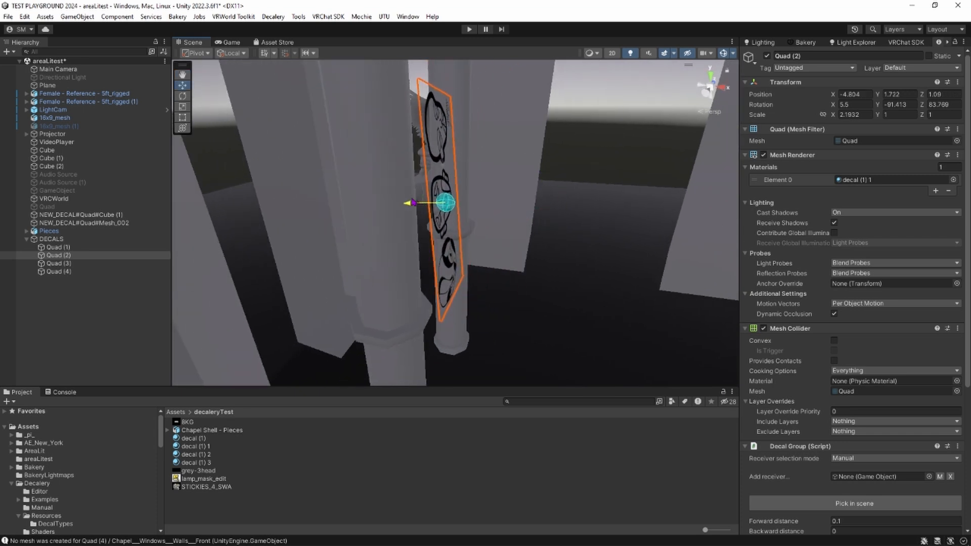
Step: Shrink the faces decal on its pillar and select the 8KG decal, Quad (1)
click(182, 96)
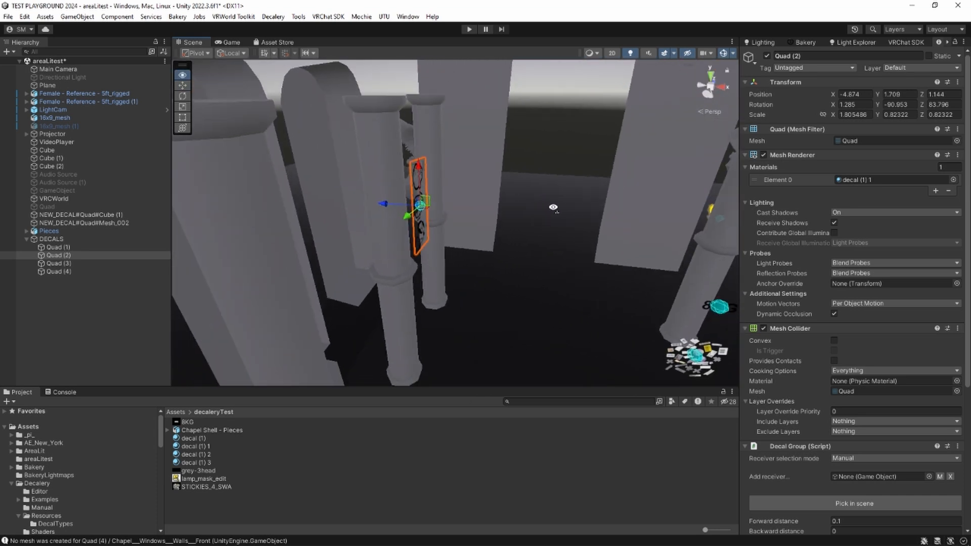
click(58, 246)
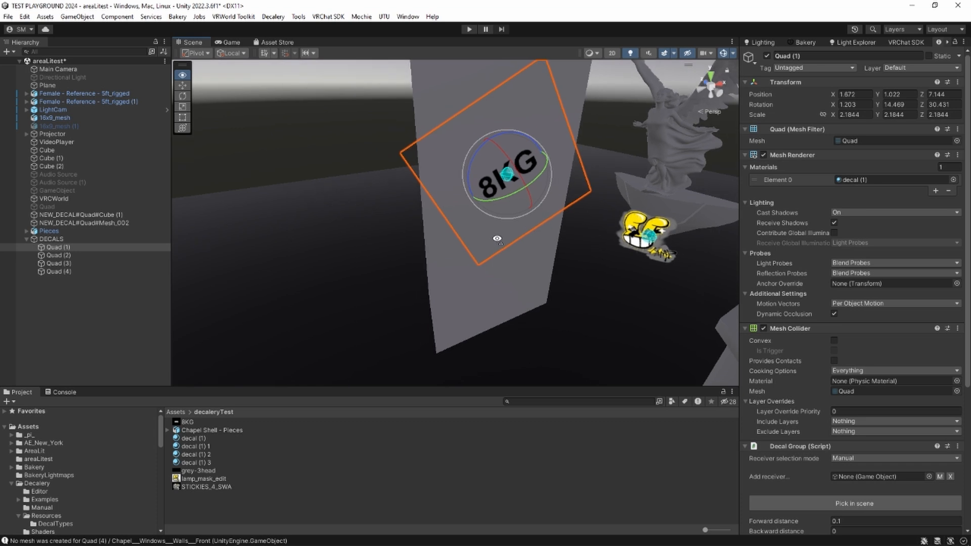
Step: Select Quad (4), the sticker-collage decal, for placement on the angel statue
click(58, 271)
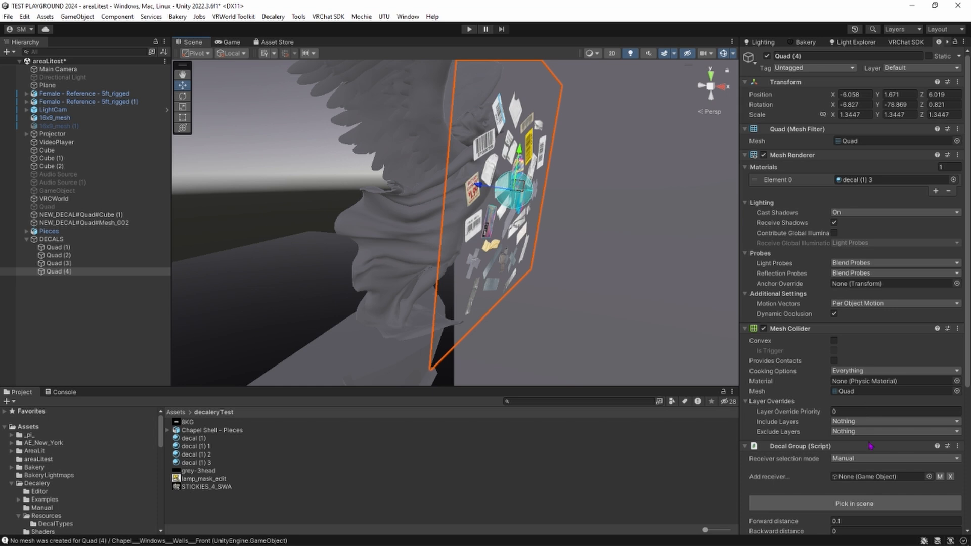
Step: Pick the angel wall as receiver surface in Quad (4)'s Decal Group
scroll(down, 3)
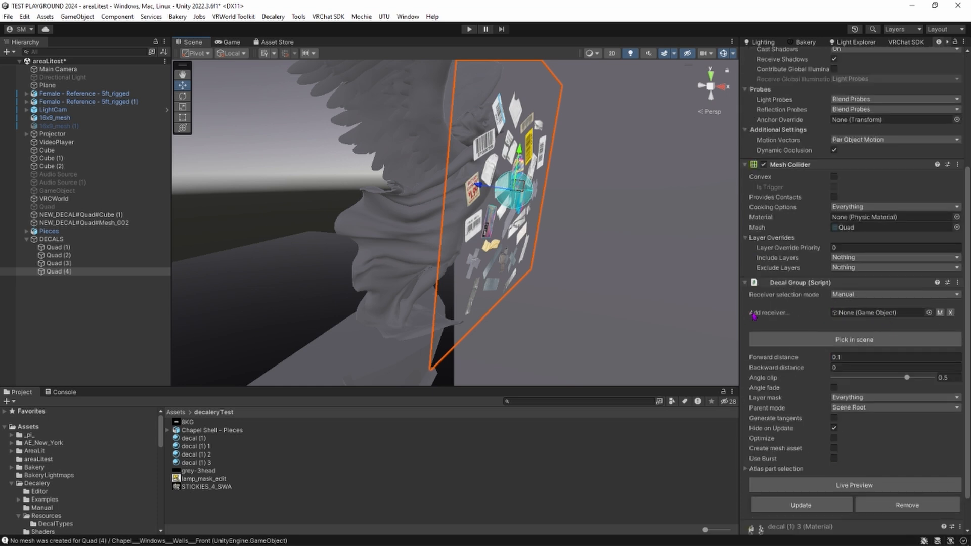
mouse_move(554, 259)
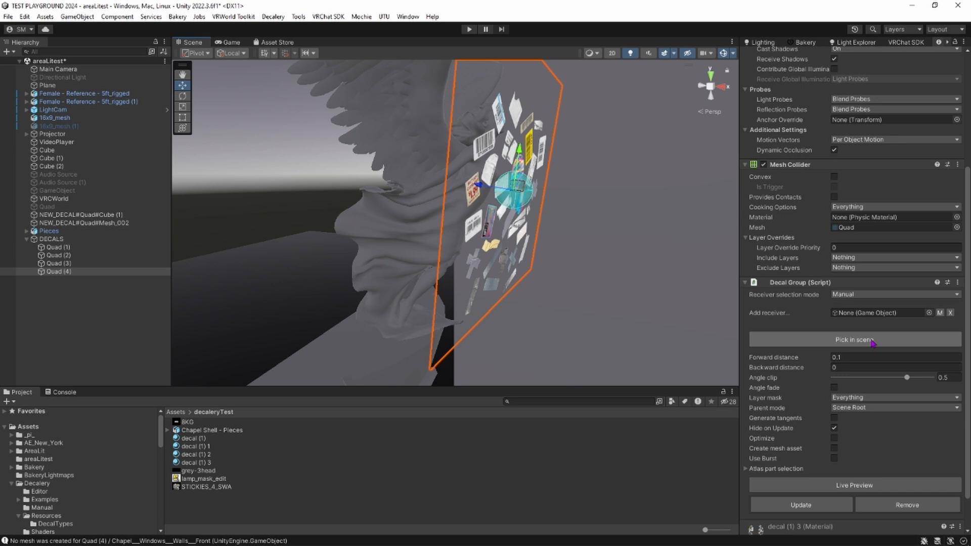
click(855, 339)
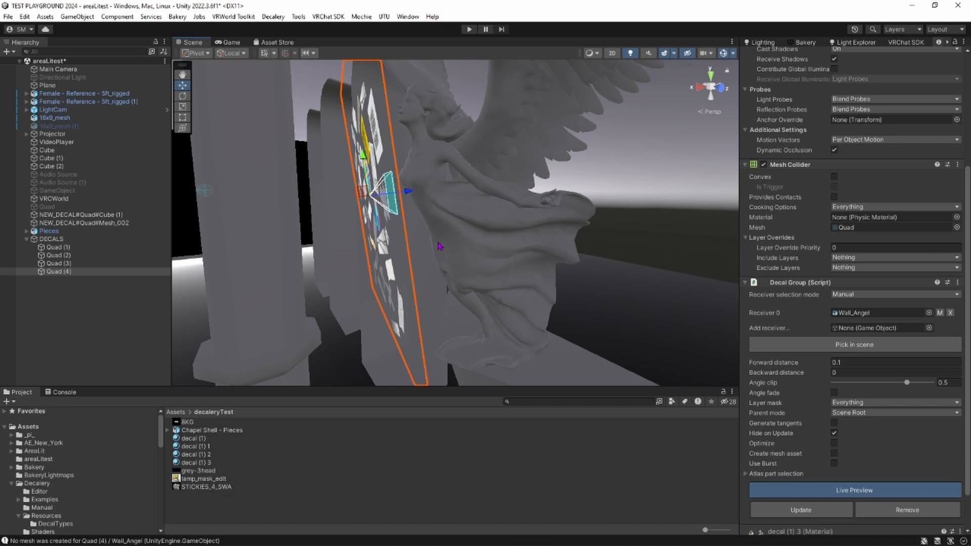
click(891, 362)
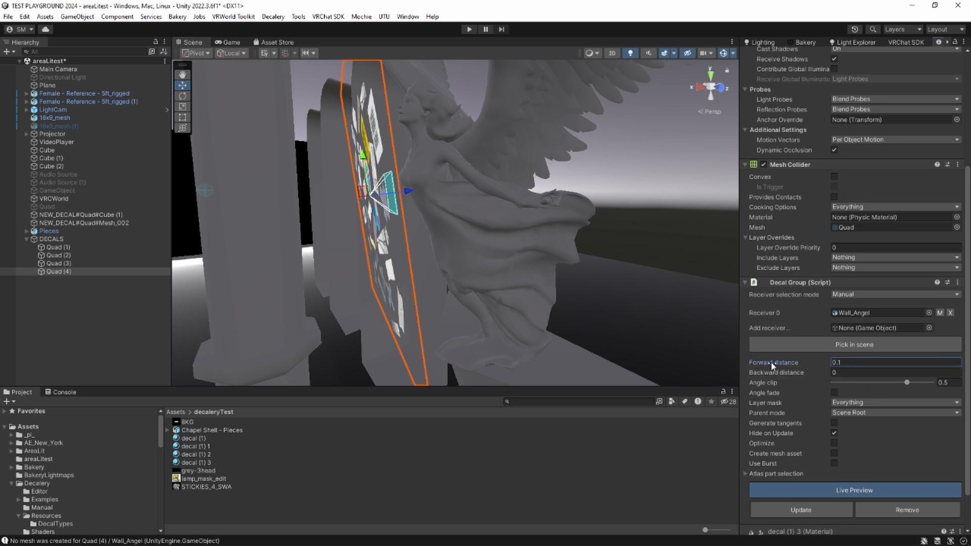
Step: Try Forward distance values 0.7, 0.15 and 0.06, settling on 0.3
text(0.7)
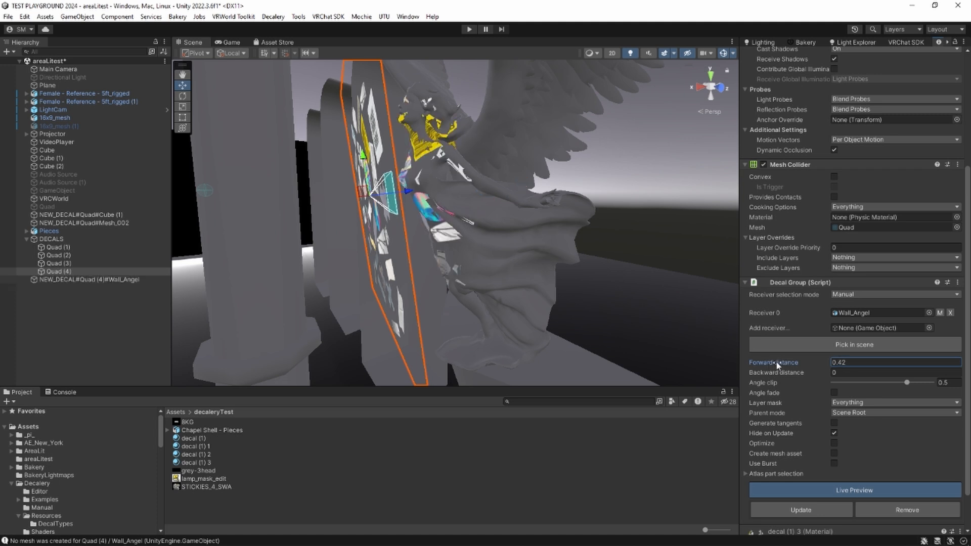
text(0.15)
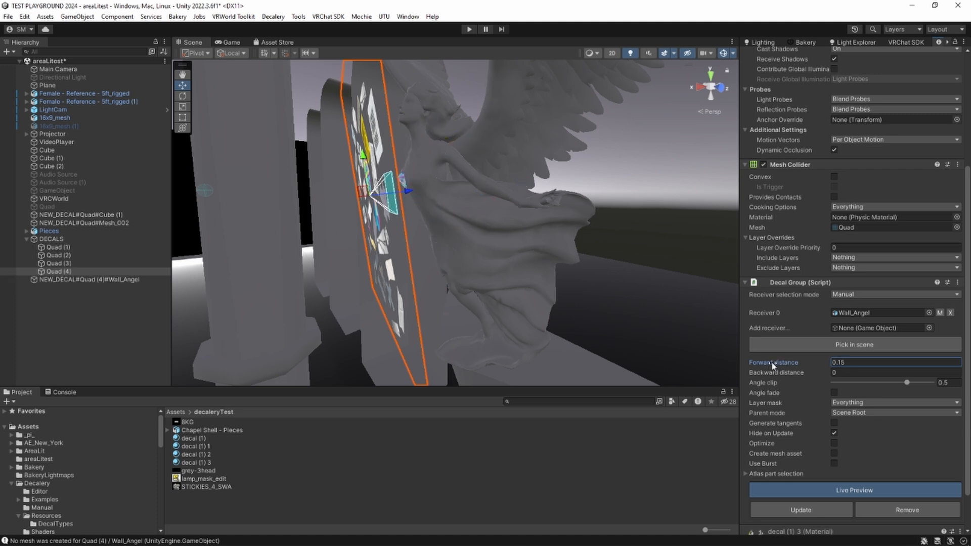
text(0.06)
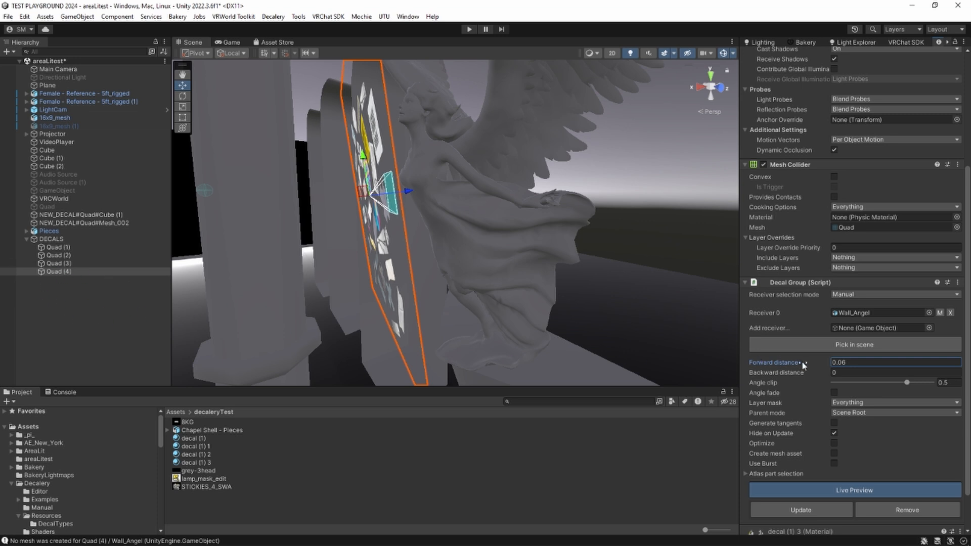
text(0.3)
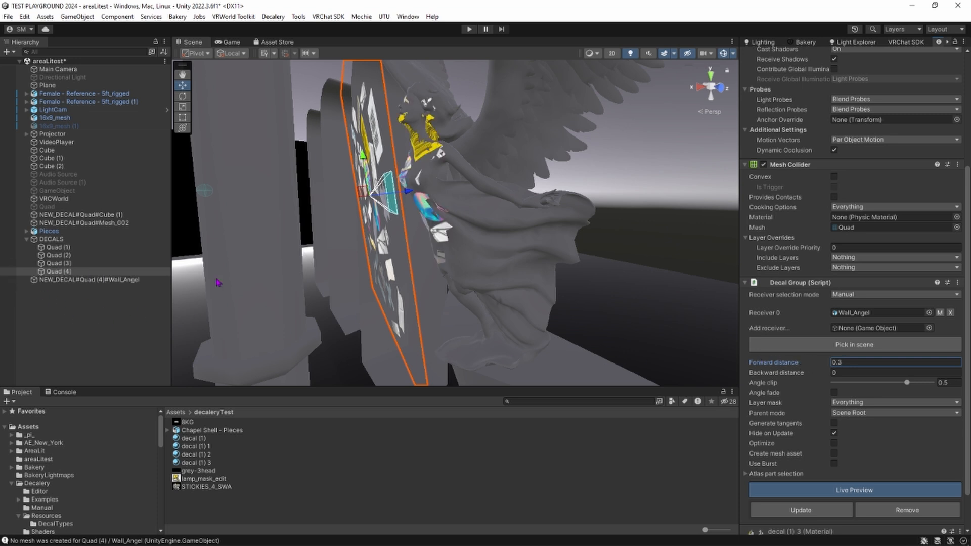
mouse_move(345, 285)
text(0.77)
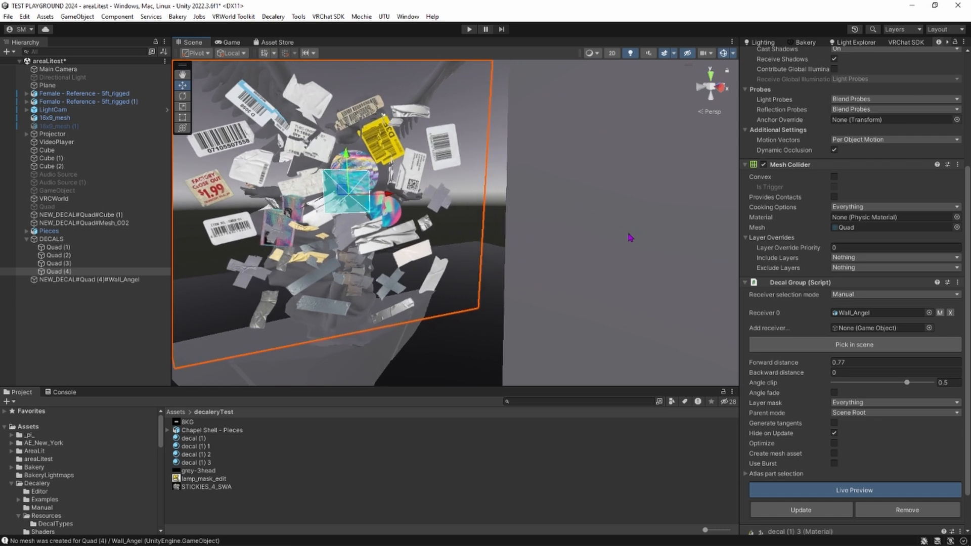
click(800, 510)
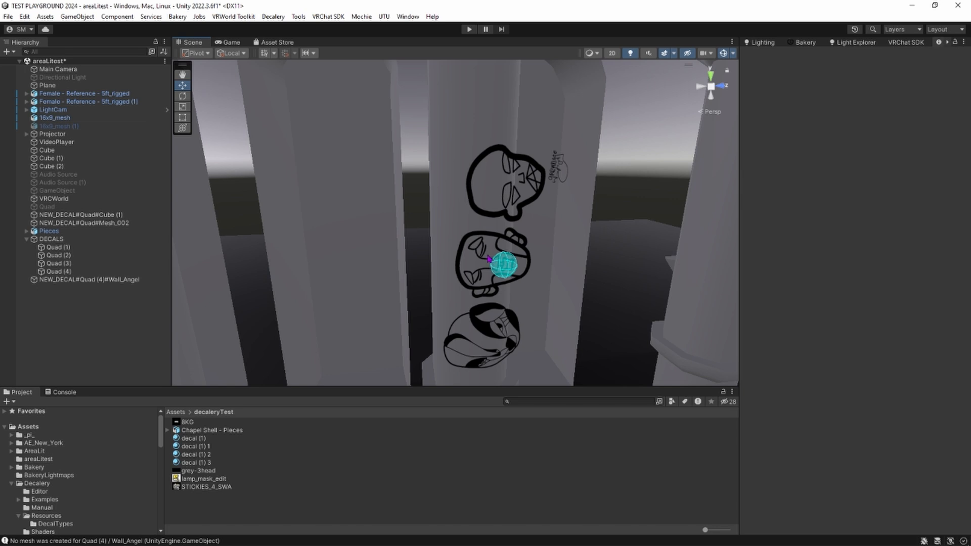
Step: Select Quad (2) and scroll the Inspector down to its Decal Group component
click(57, 255)
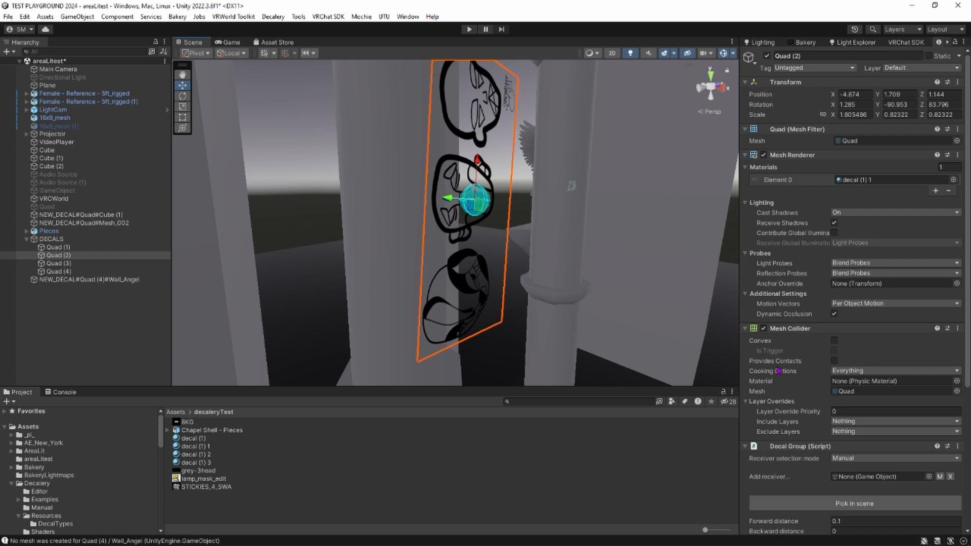
scroll(down, 3)
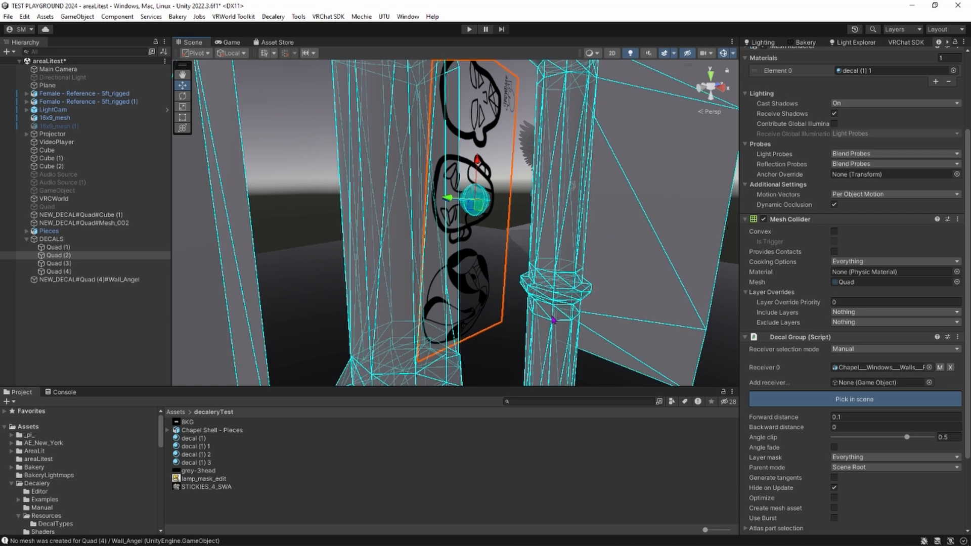
scroll(down, 3)
text(0.31)
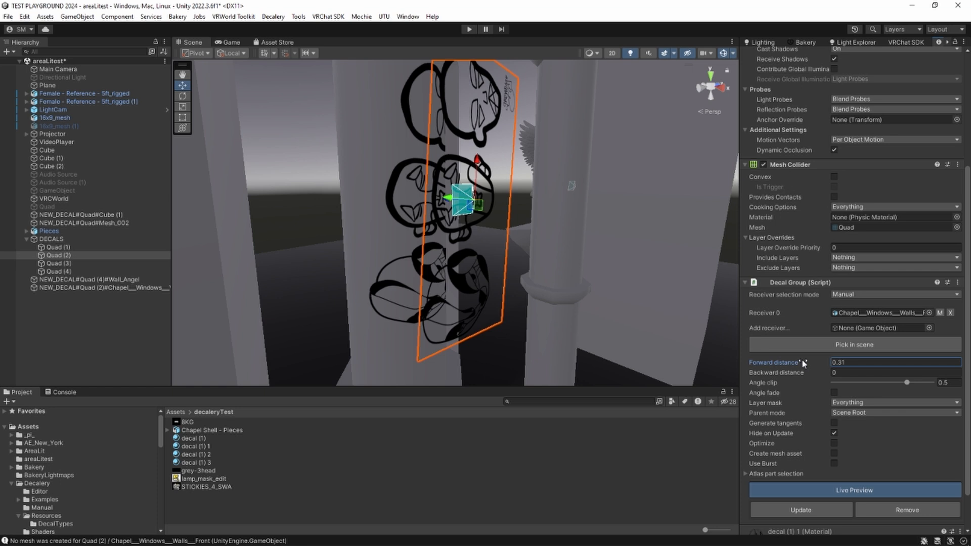
Step: Set the pillar decal's Angle clip to about 0.02 and Forward distance to 0.4
drag(908, 382, 837, 382)
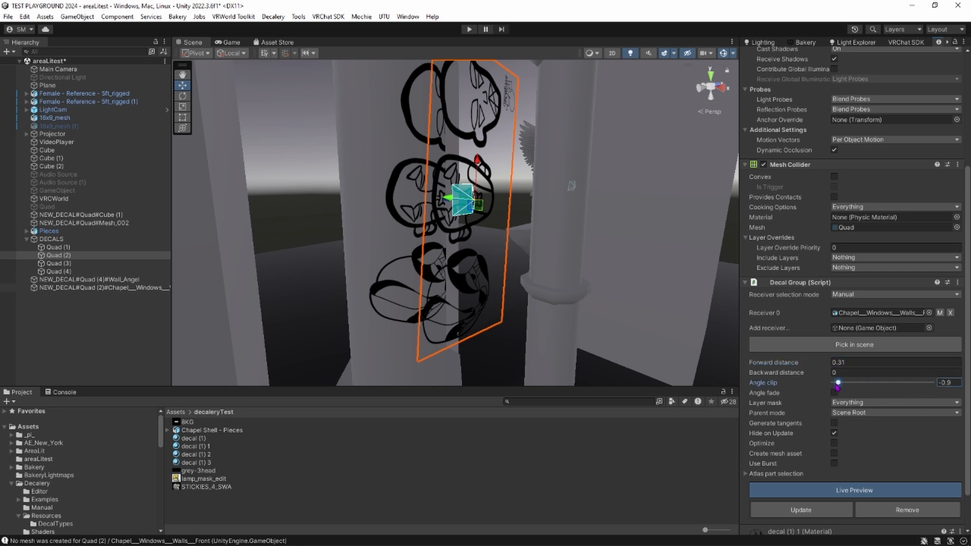
drag(839, 383, 918, 382)
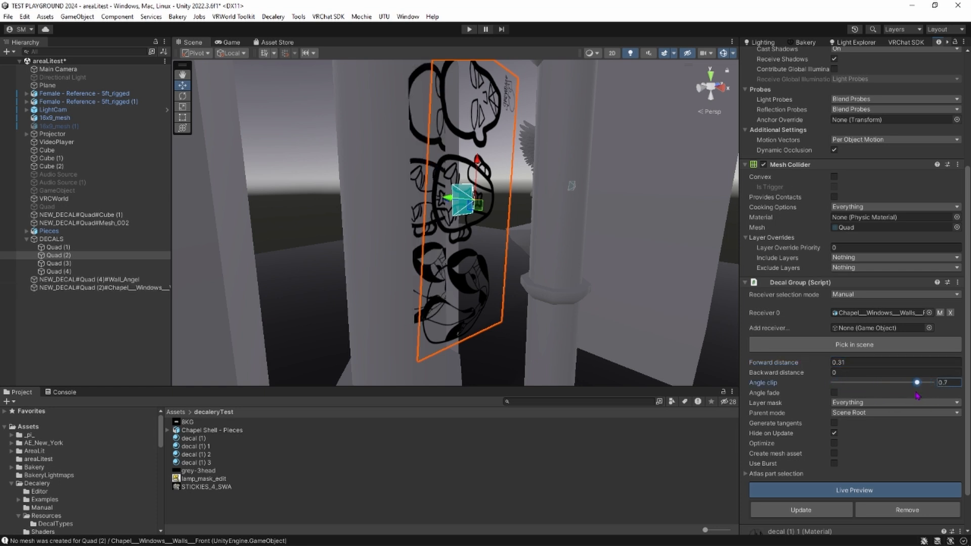
drag(916, 382, 919, 382)
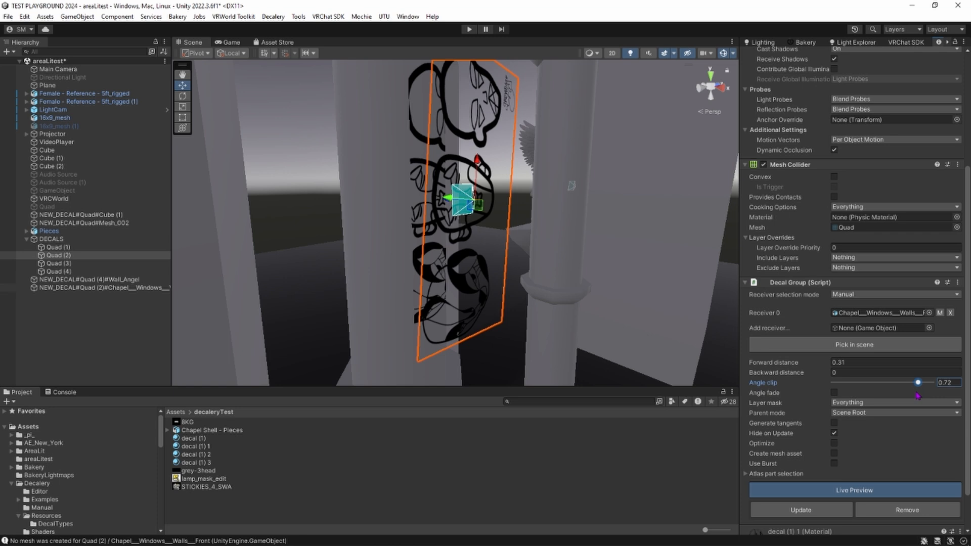
drag(918, 383, 913, 383)
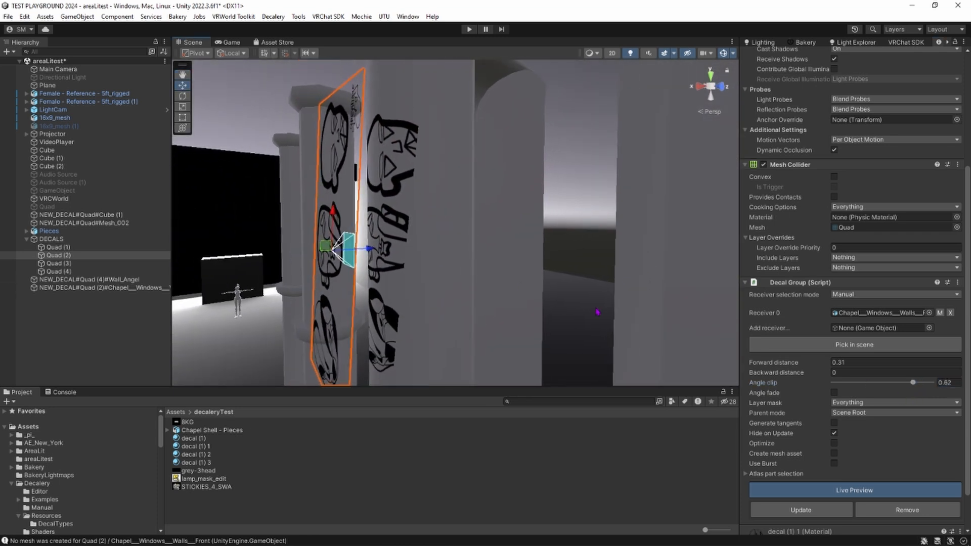
drag(912, 383, 905, 383)
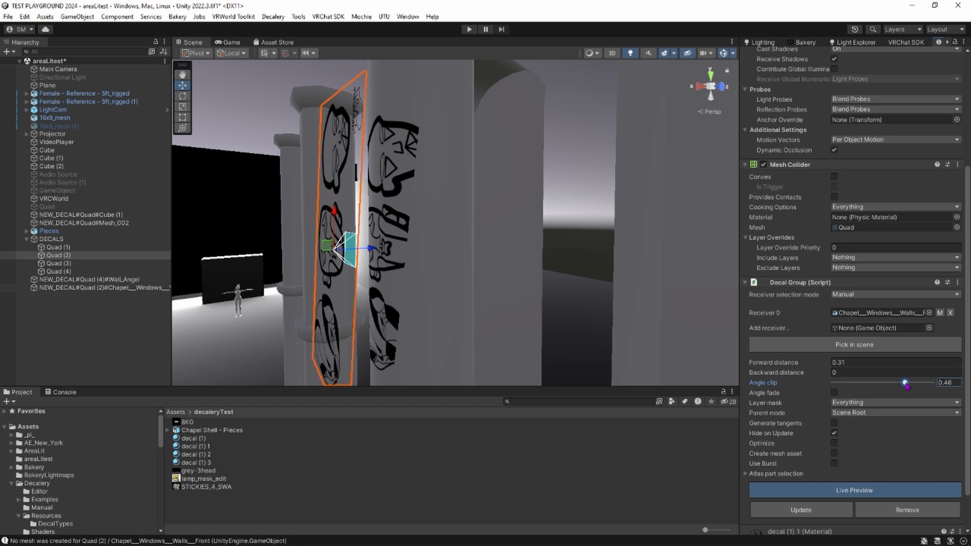
drag(904, 383, 921, 383)
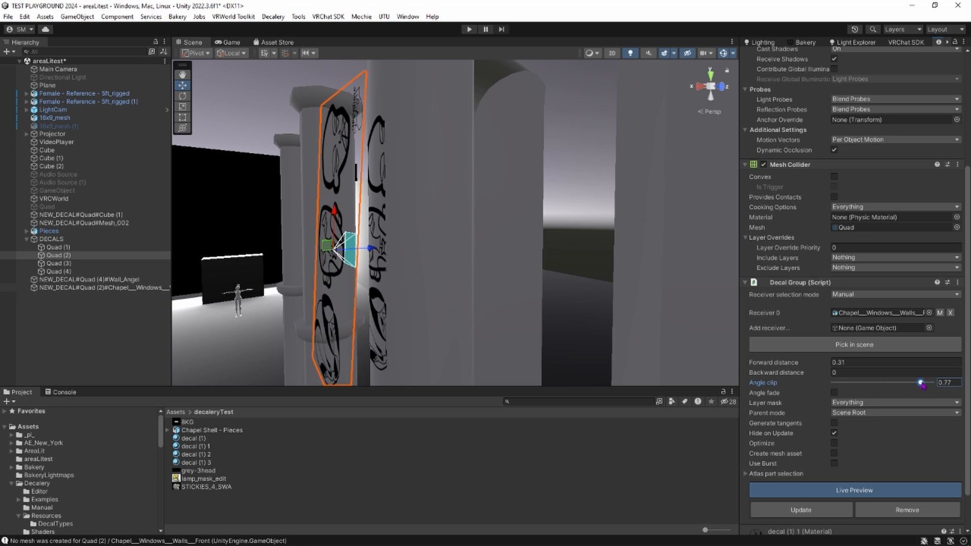
drag(921, 382, 880, 382)
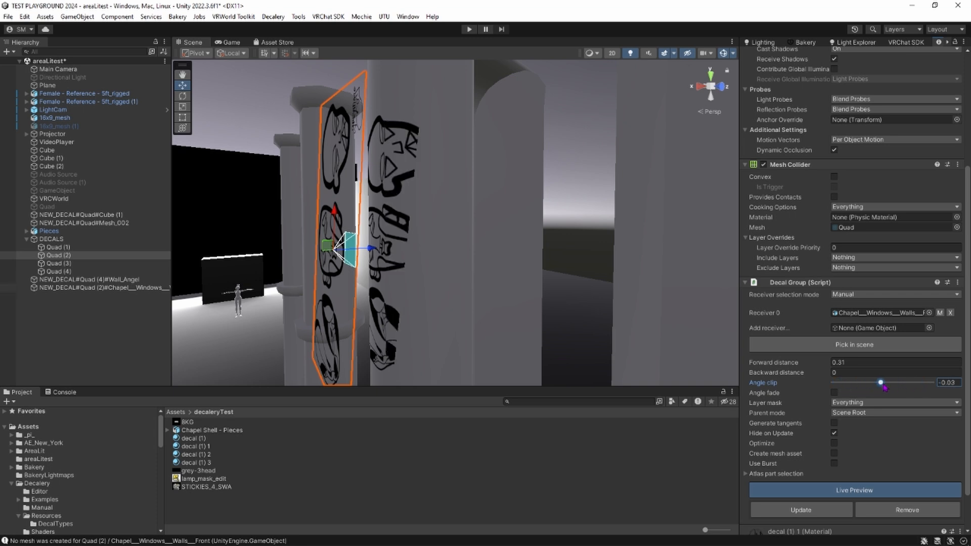
drag(883, 382, 885, 382)
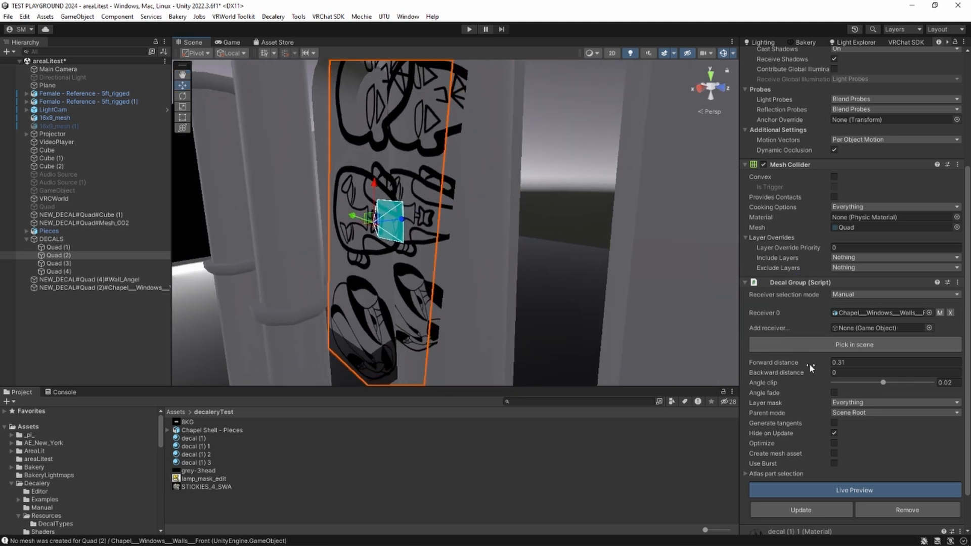
text(0.4)
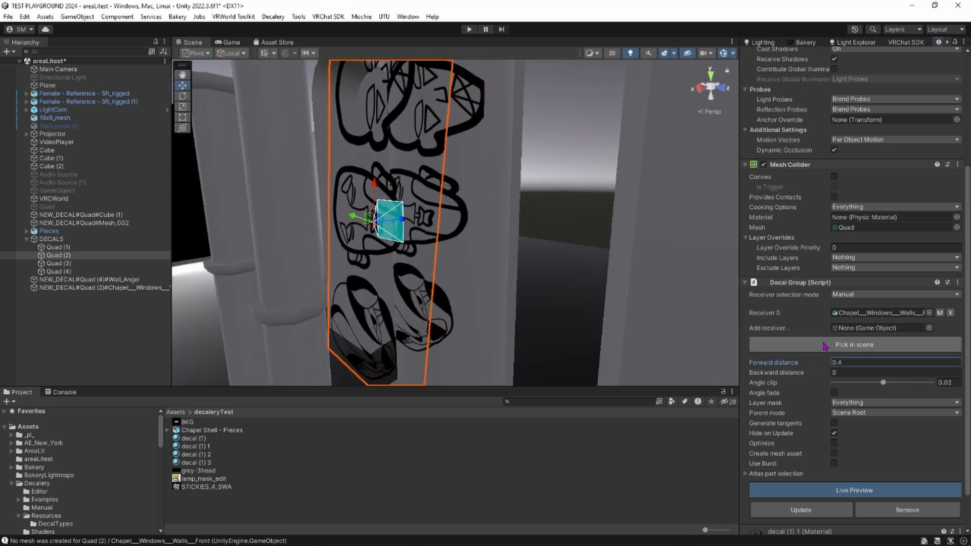
drag(833, 362, 839, 362)
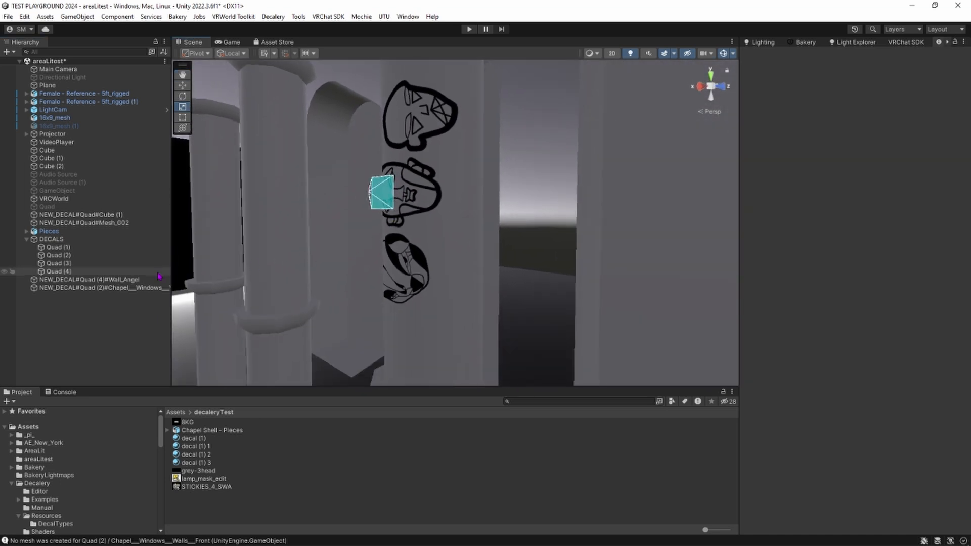
Step: Select the generated NEW_DECAL Quad (1) chapel-walls decal mesh, then deselect it
click(102, 287)
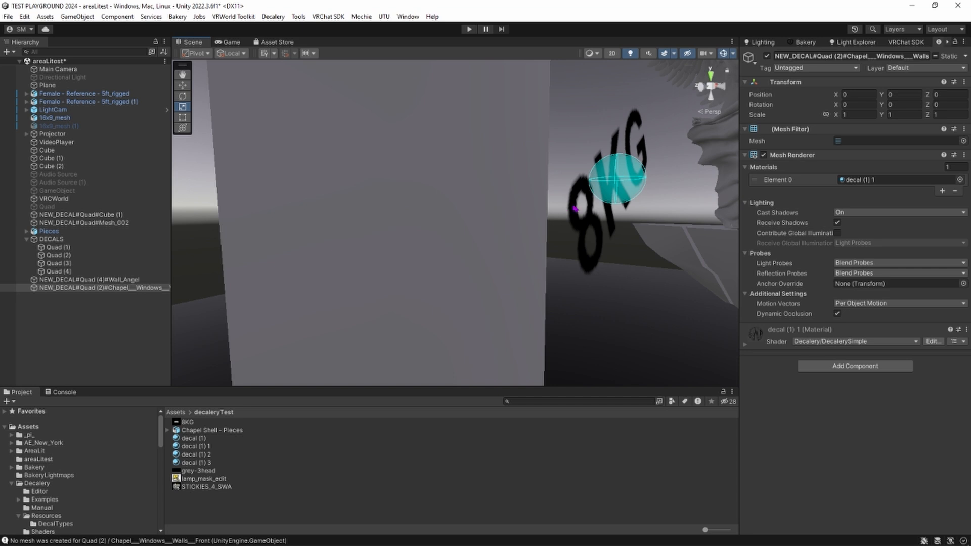
click(57, 246)
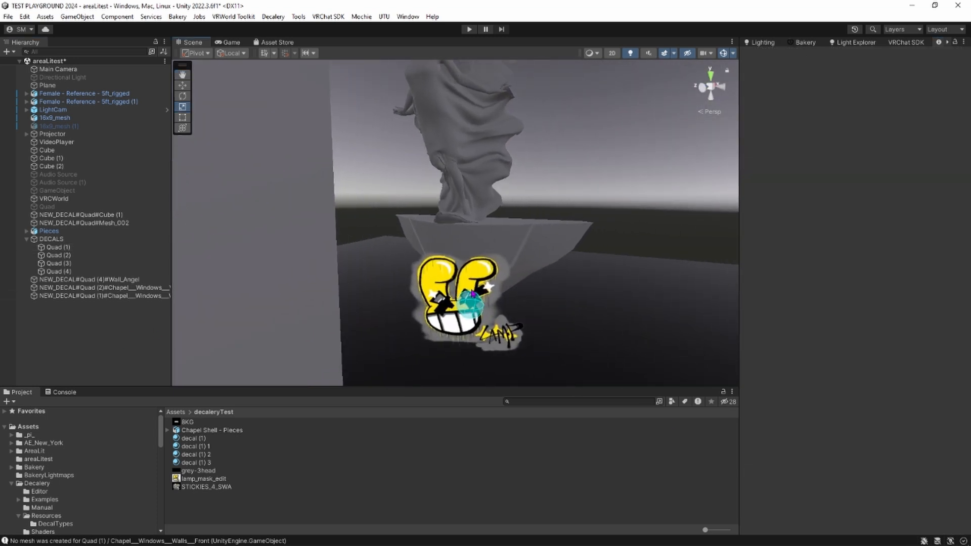
Step: Set Quad (3)'s Decal Group forward distance to 0.8 onto Angel_Pedestal
click(58, 263)
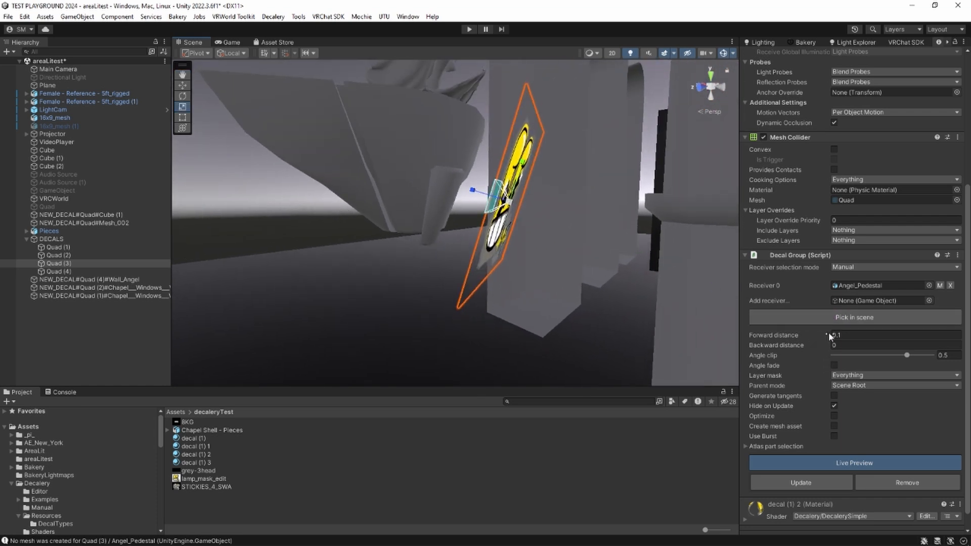
text(0.8)
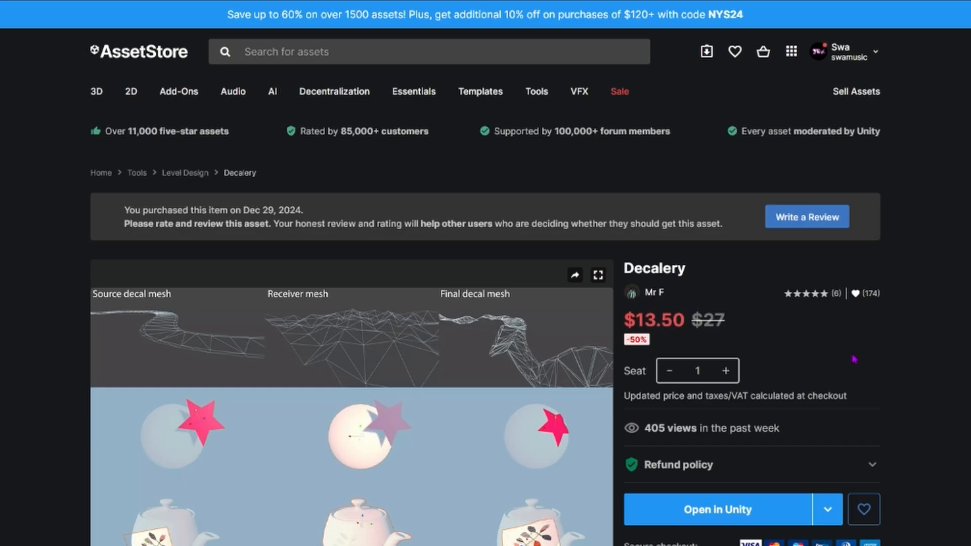
Step: Scroll the Decalery Asset Store page down to the gallery thumbnails and reviews
scroll(down, 3)
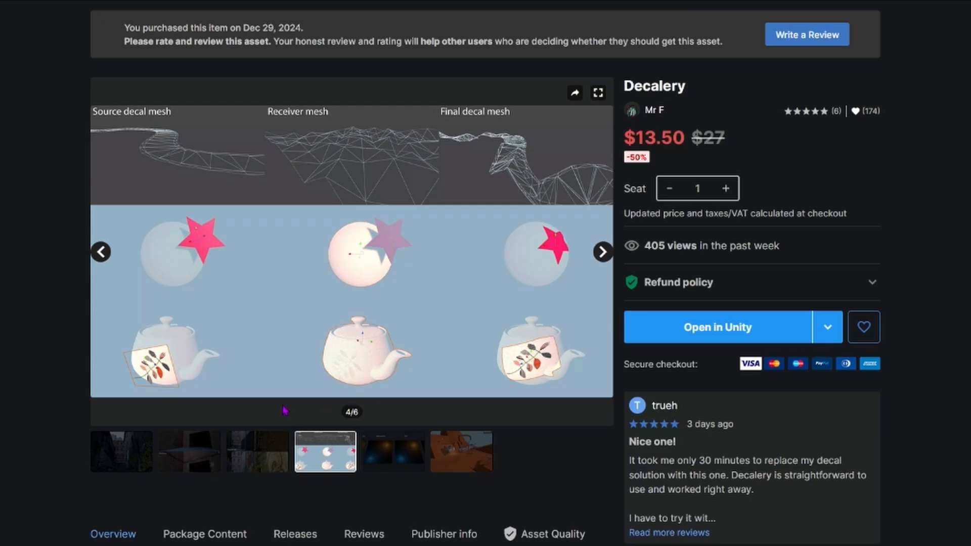